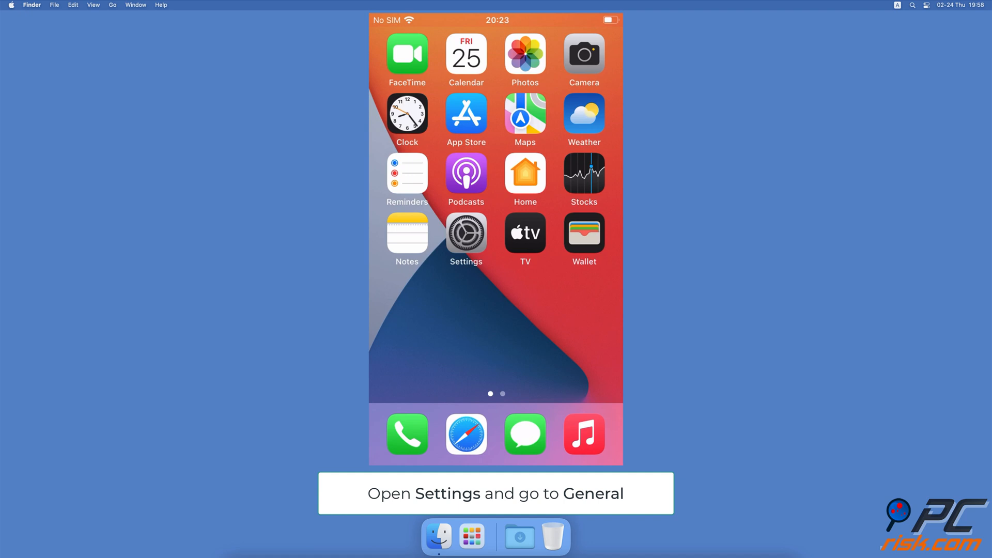
Check General > Software Update for available iPhone updates, then go Home
click(466, 235)
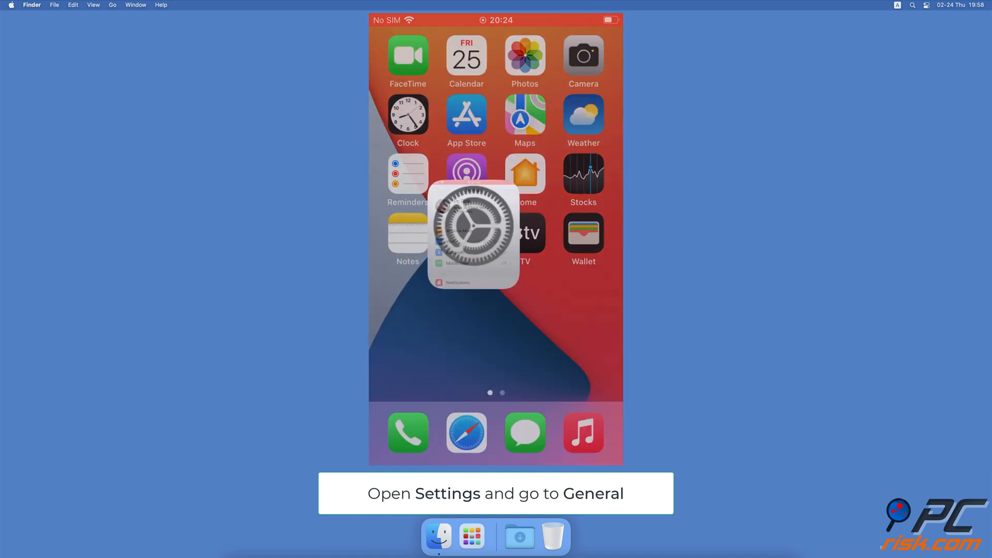
click(474, 234)
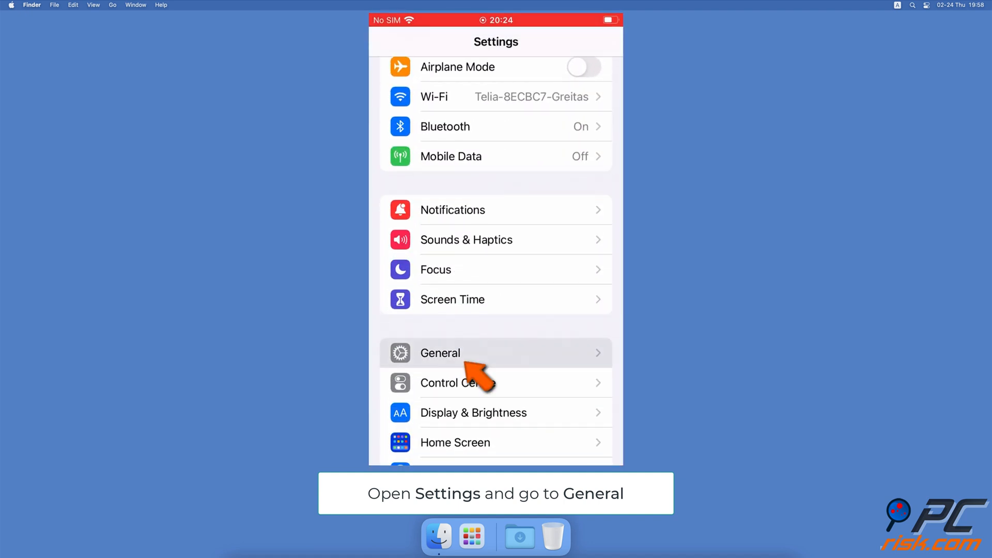
click(440, 353)
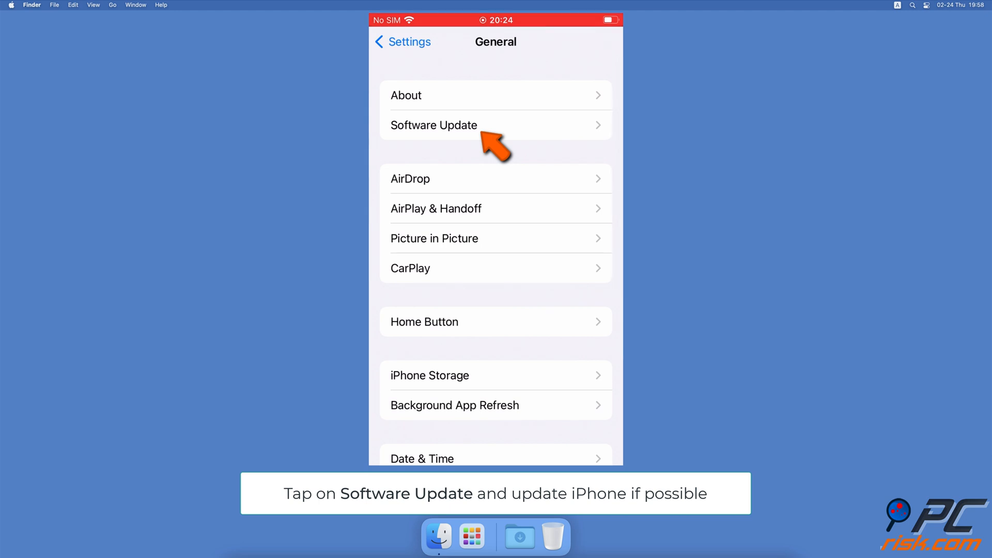
click(435, 124)
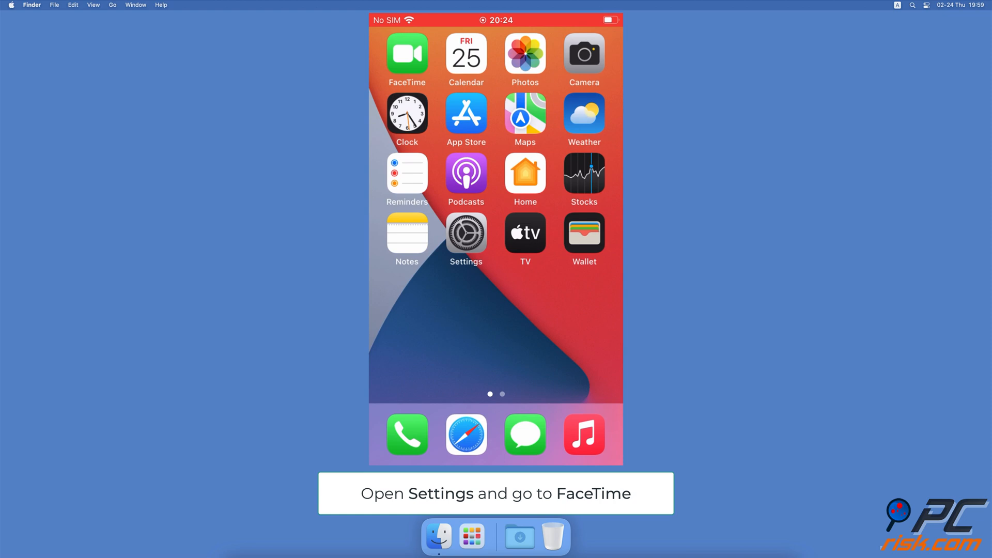
click(465, 238)
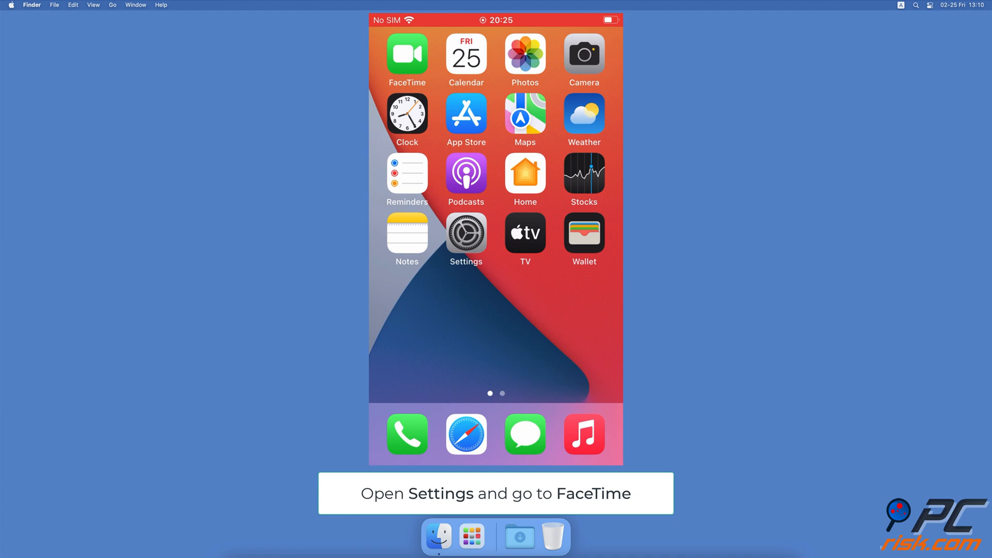
Turn the FaceTime switch off and back on in Settings > FaceTime
click(466, 237)
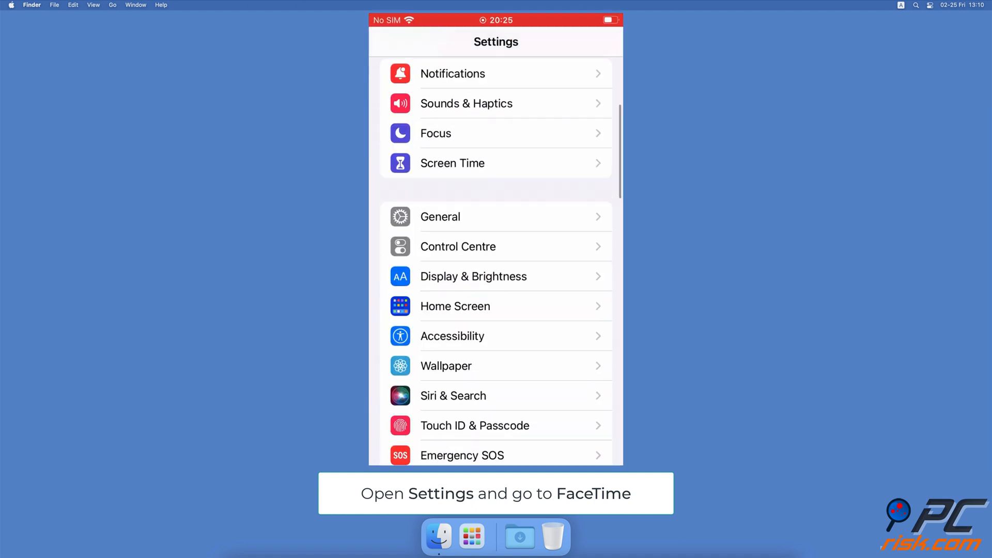
scroll(down, 3)
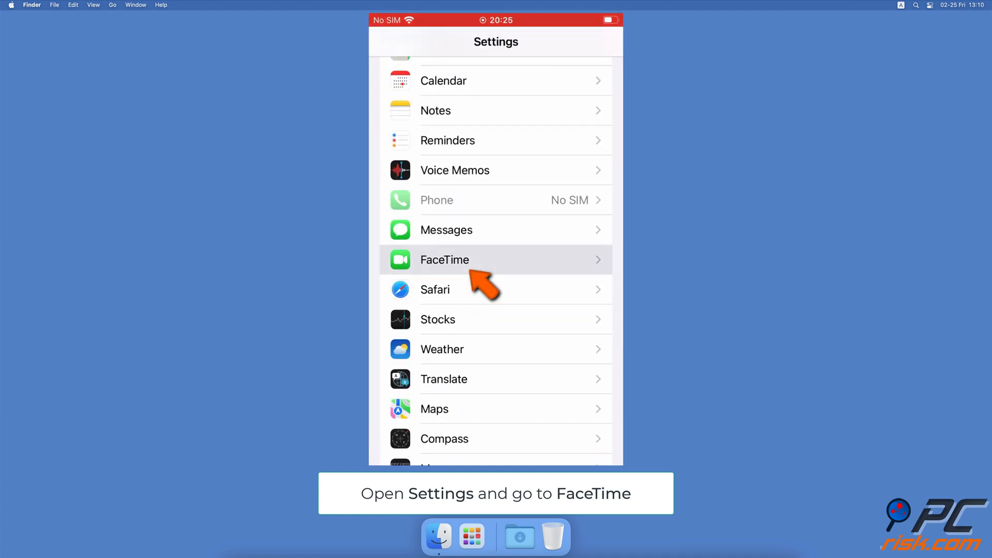
click(495, 260)
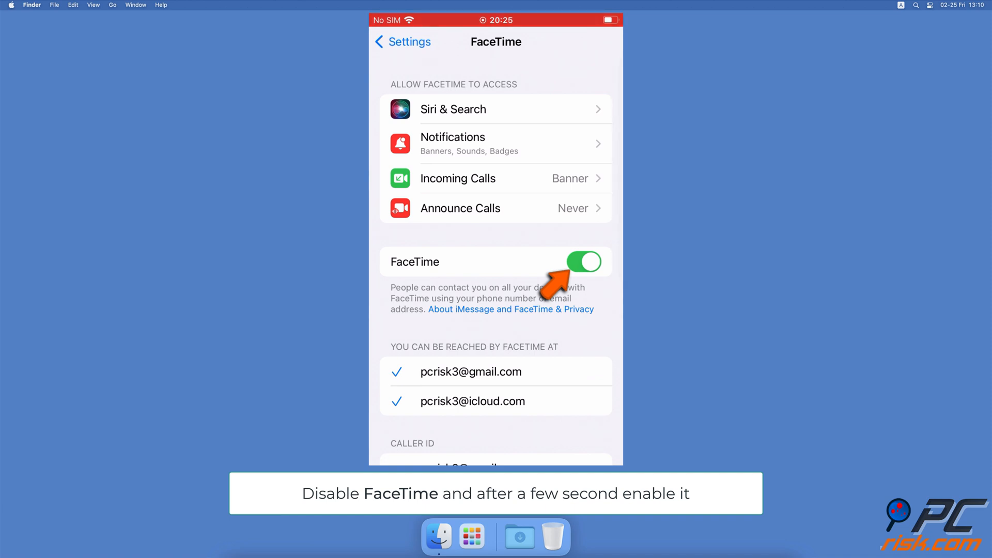
click(583, 262)
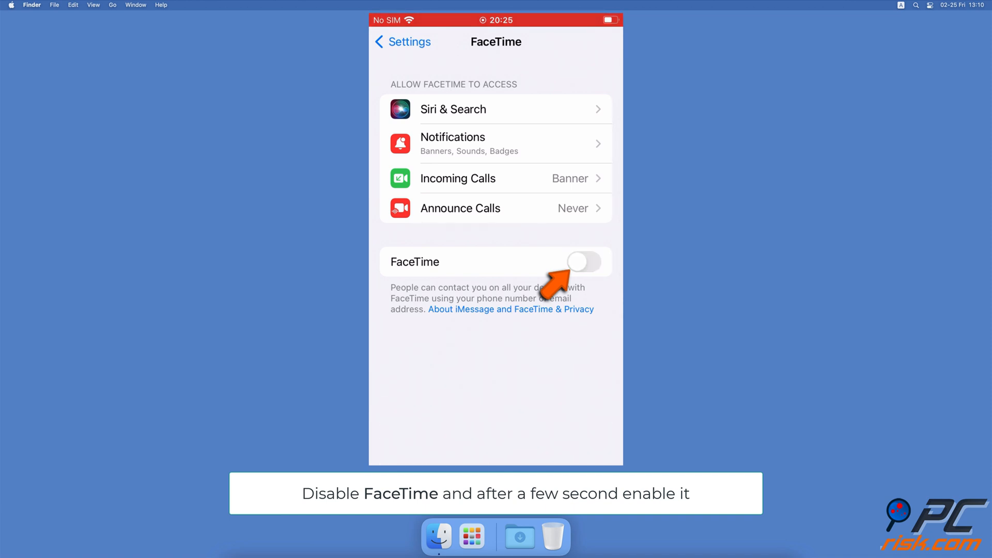
click(583, 262)
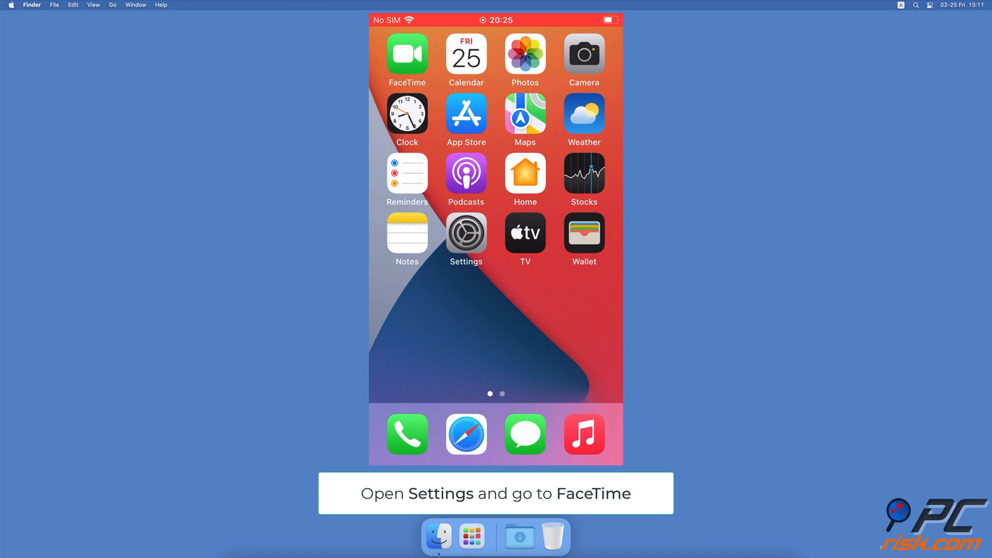
Sign out of FaceTime through the Apple ID account link in FaceTime settings
click(466, 234)
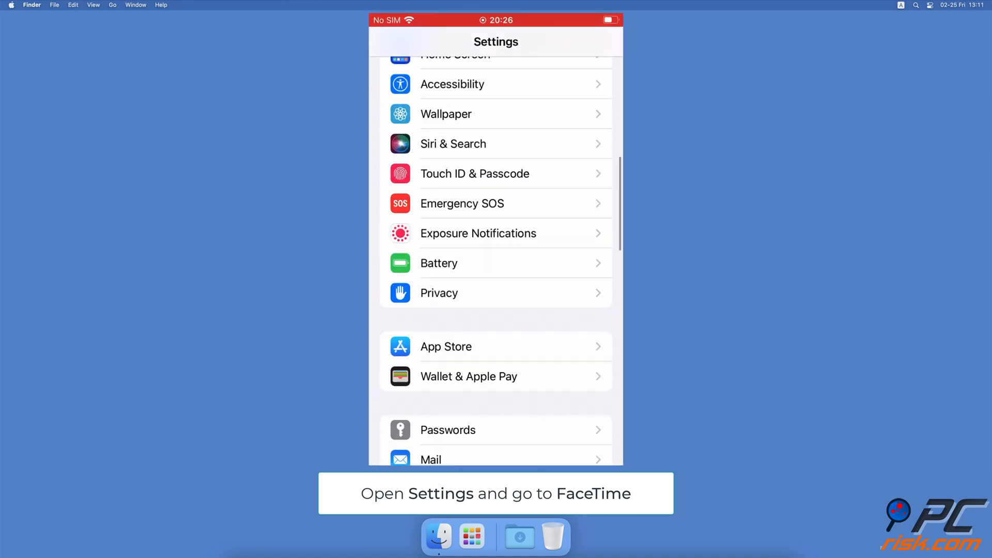
click(424, 231)
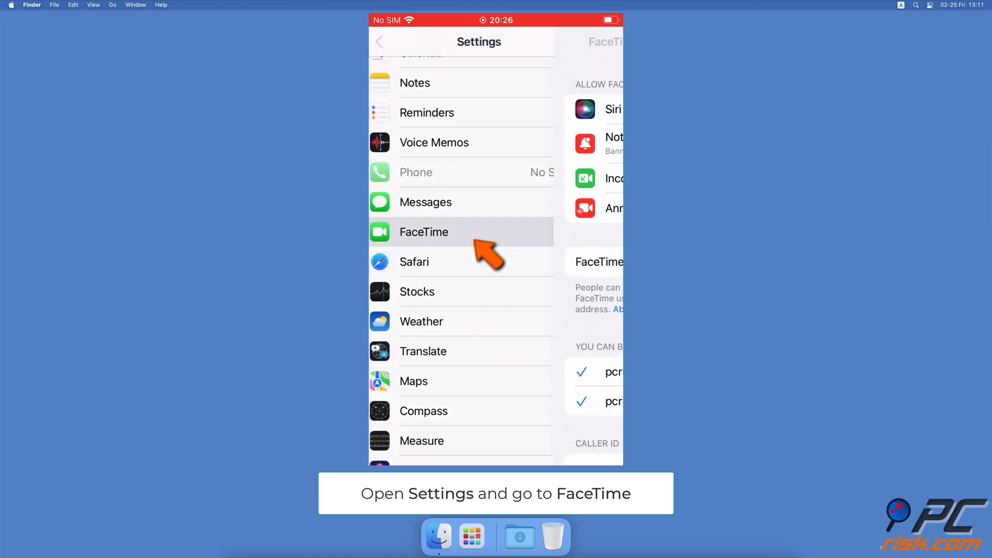
click(424, 232)
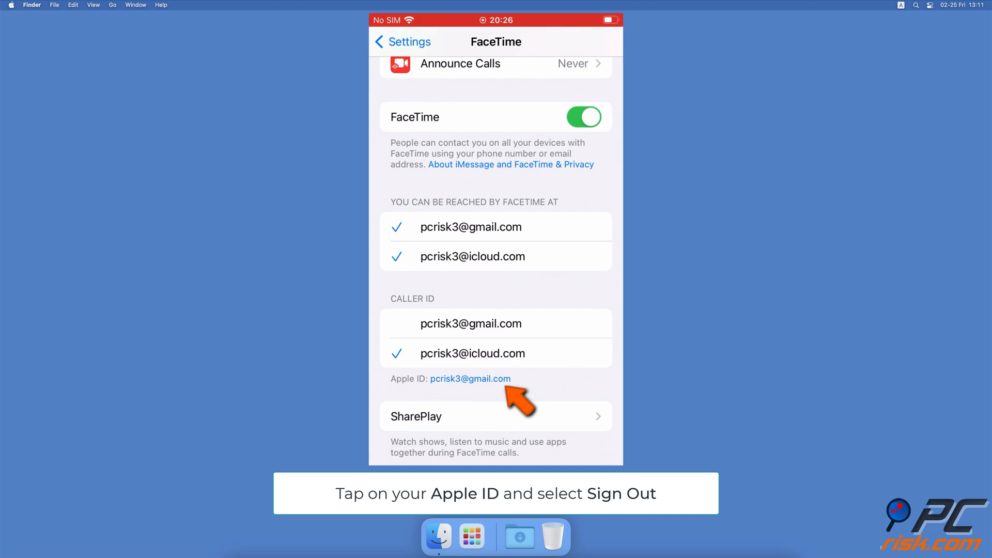
click(470, 378)
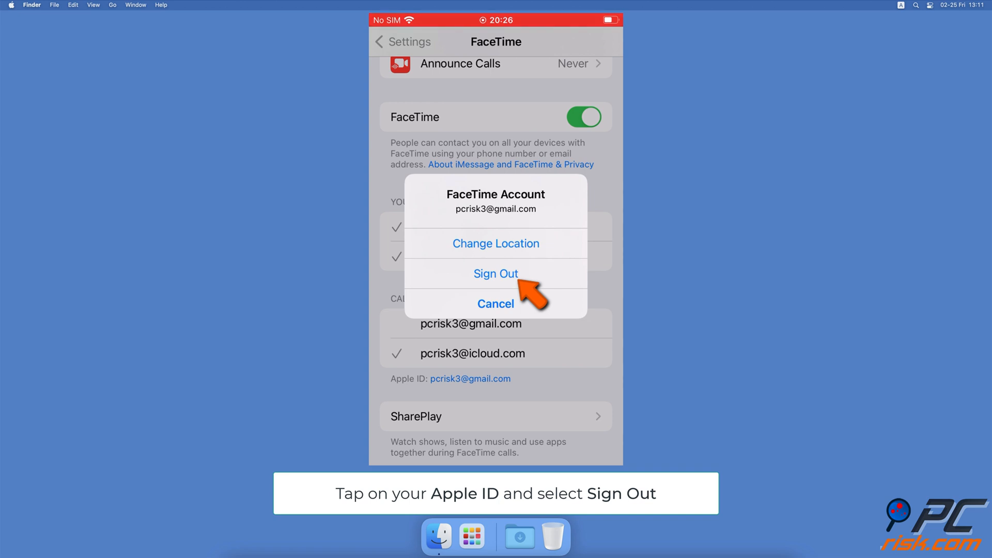
click(496, 274)
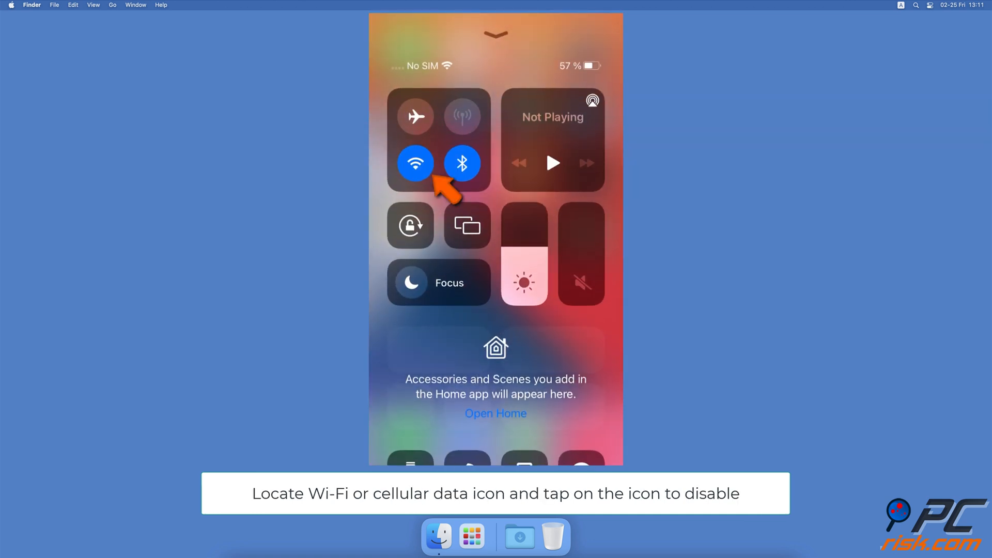
Disable Wi-Fi from the Control Center toggle
click(415, 163)
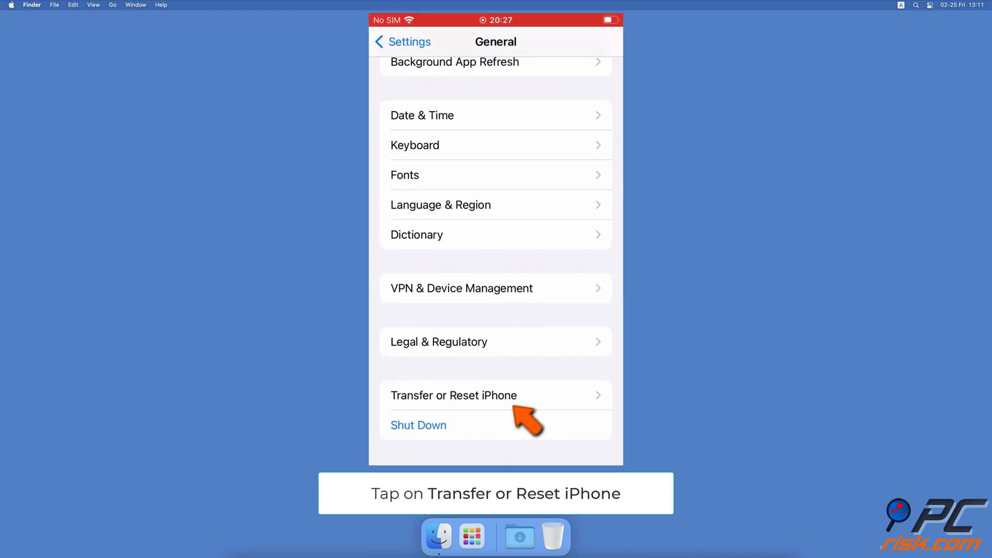
Choose Reset, then Reset Network Settings under Transfer or Reset iPhone
click(454, 395)
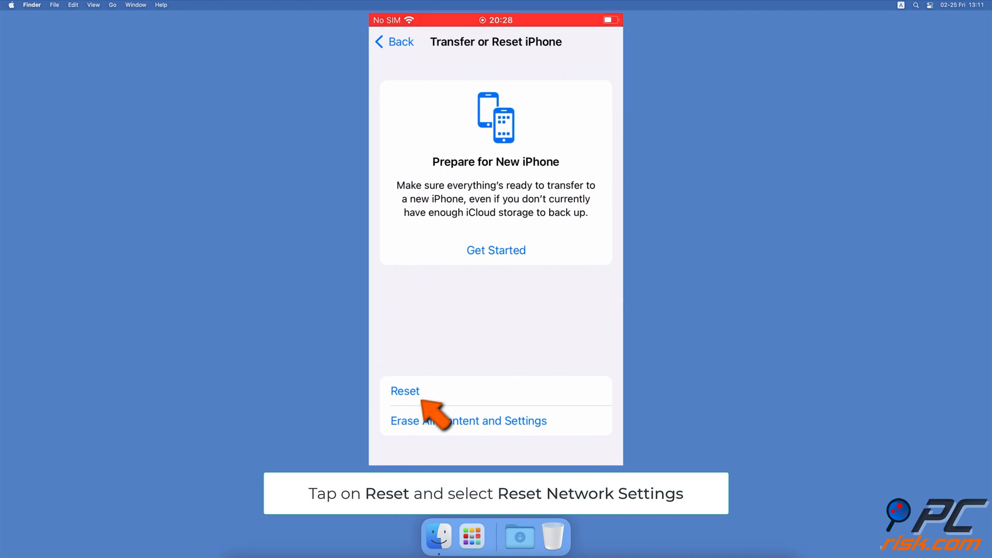
click(405, 392)
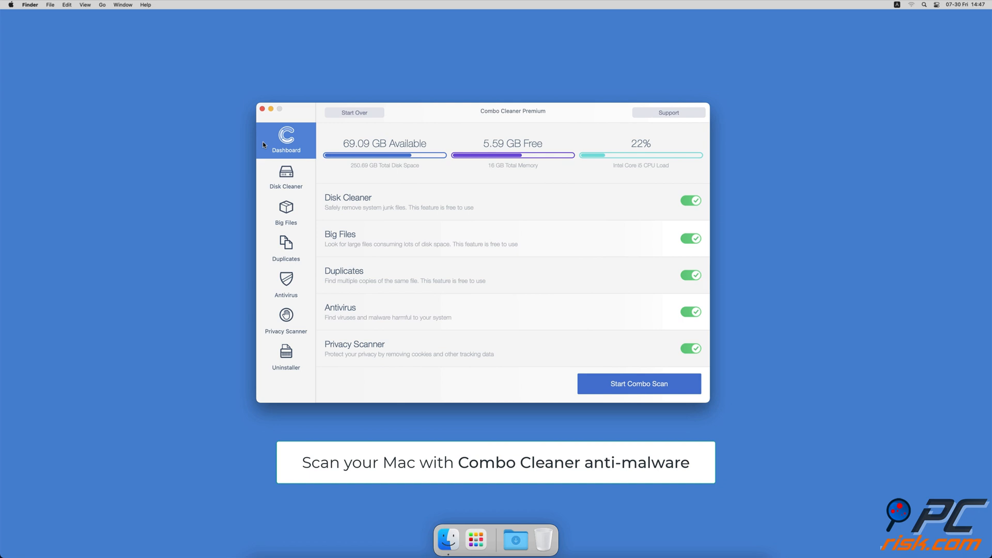
Start a Full Scan in Combo Cleaner's Antivirus section
click(285, 285)
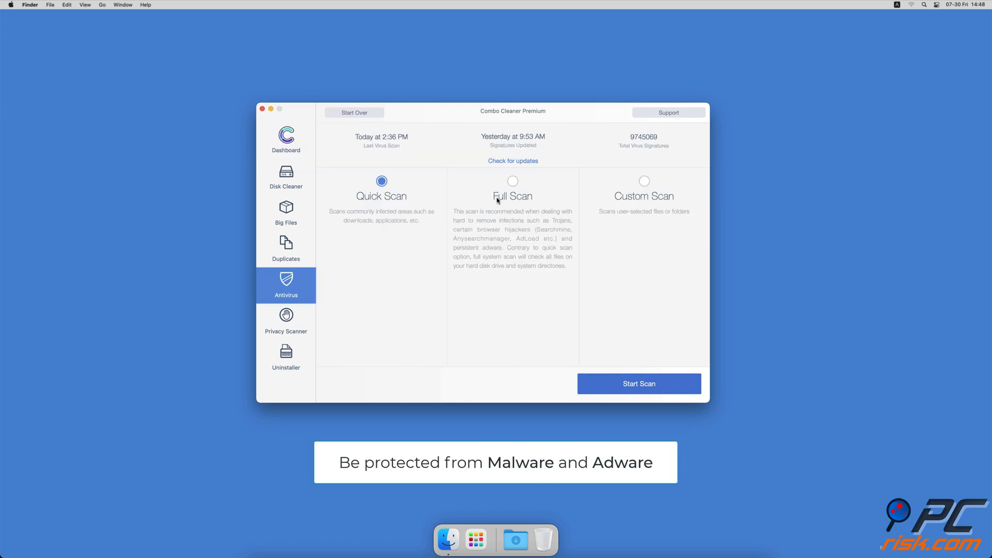
click(639, 384)
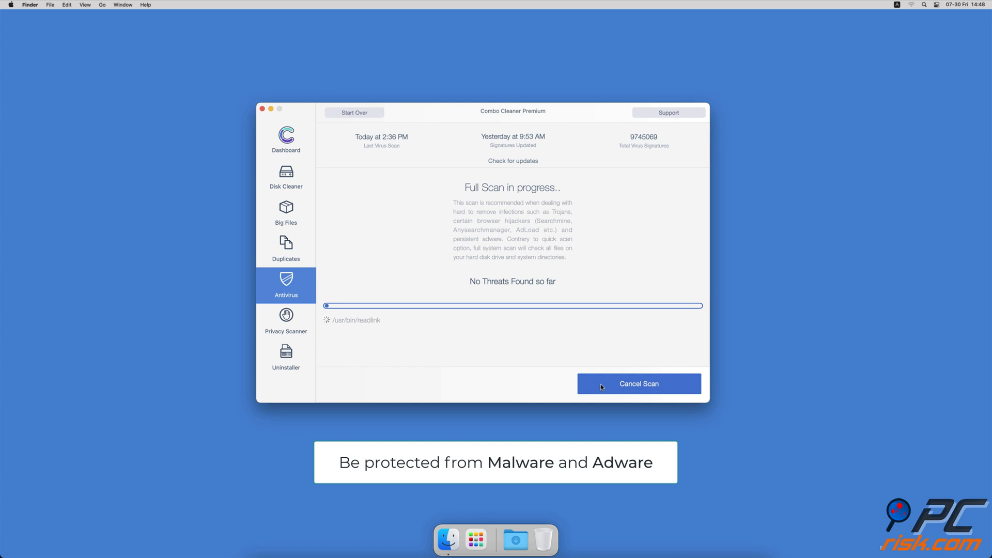
click(285, 176)
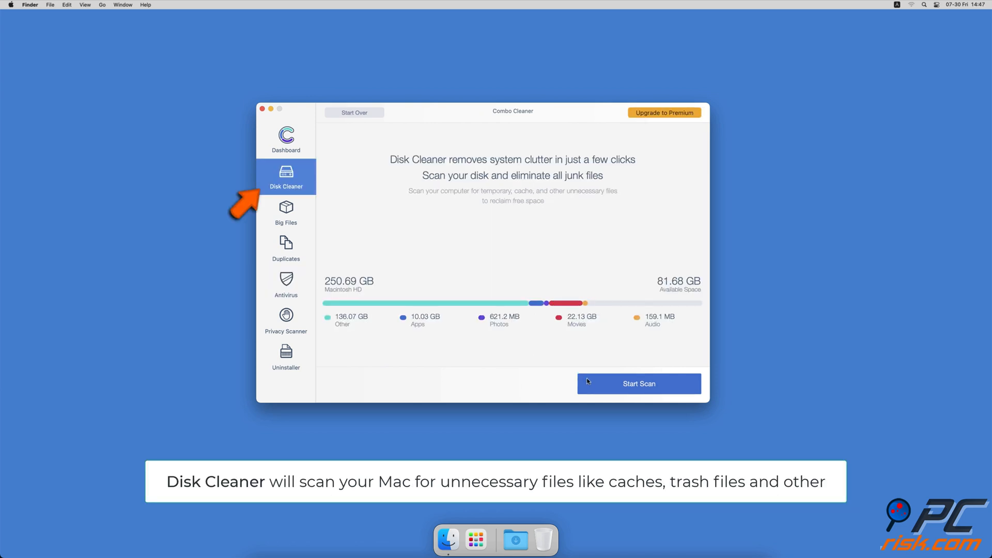
Scan with Disk Cleaner and remove 2.7 GB of application caches and logs
click(638, 384)
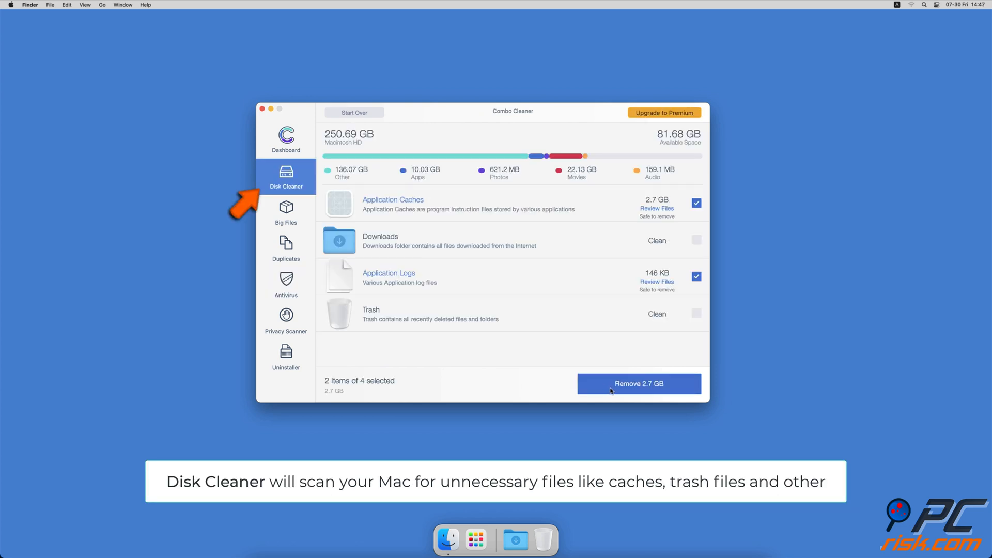
click(638, 383)
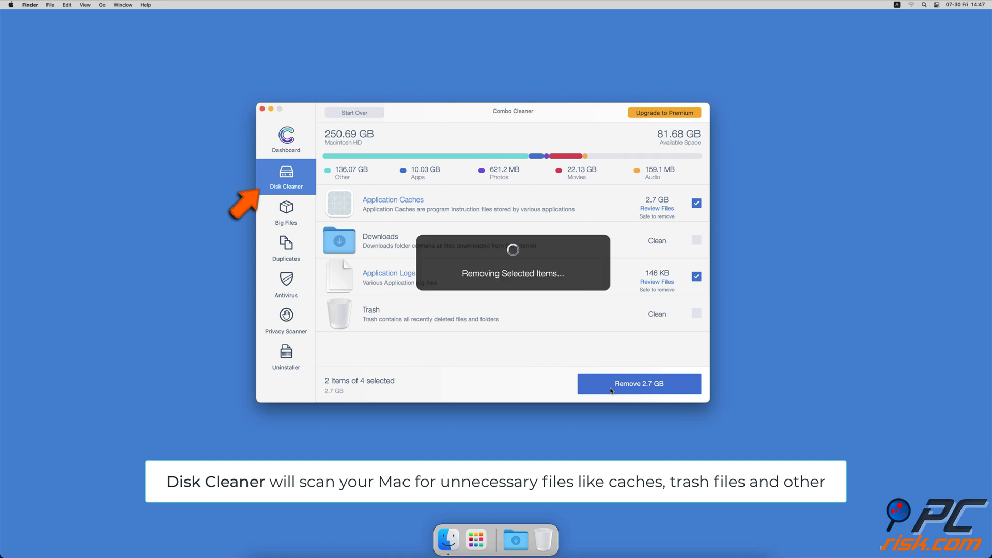
click(639, 384)
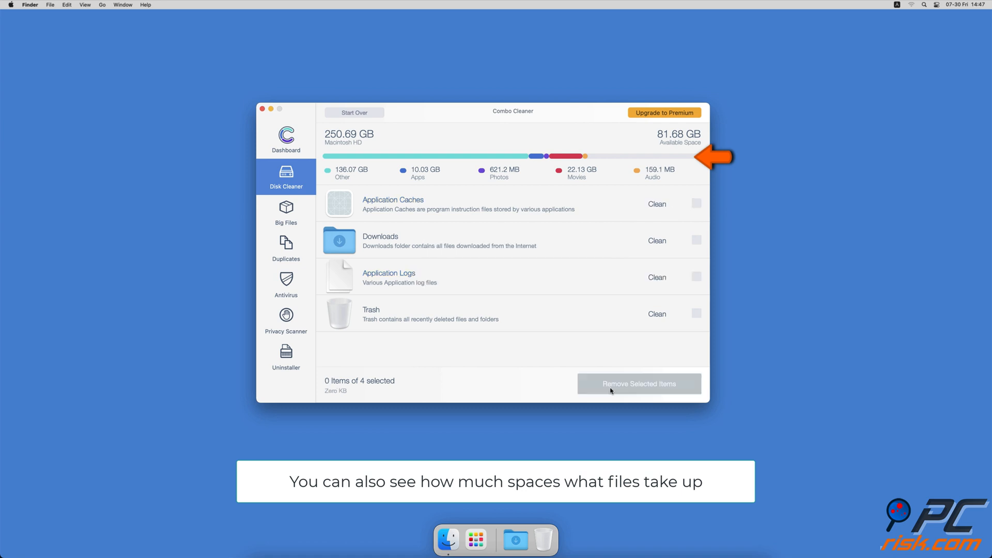
click(285, 212)
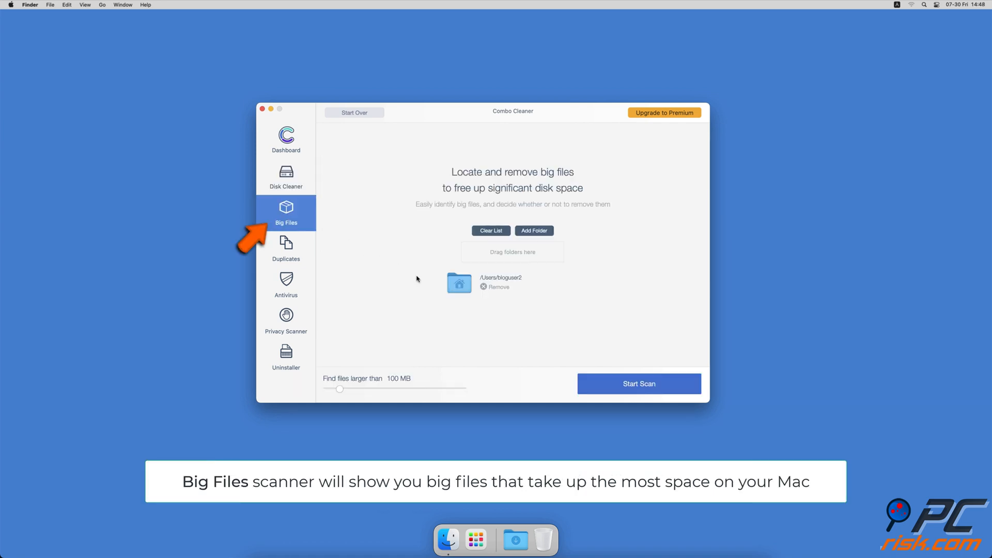
Run Big Files and Duplicates scans on the home folder to list results
click(638, 383)
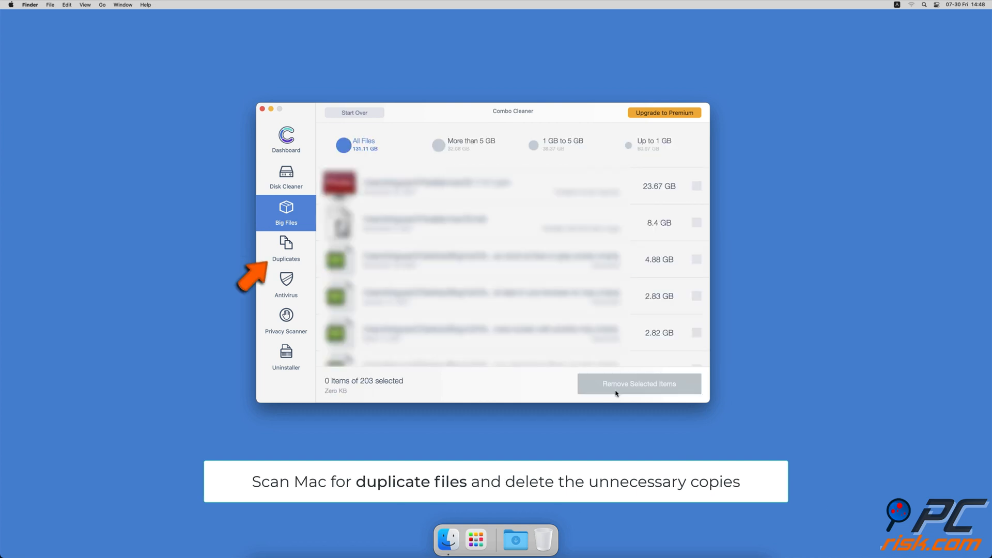
click(286, 248)
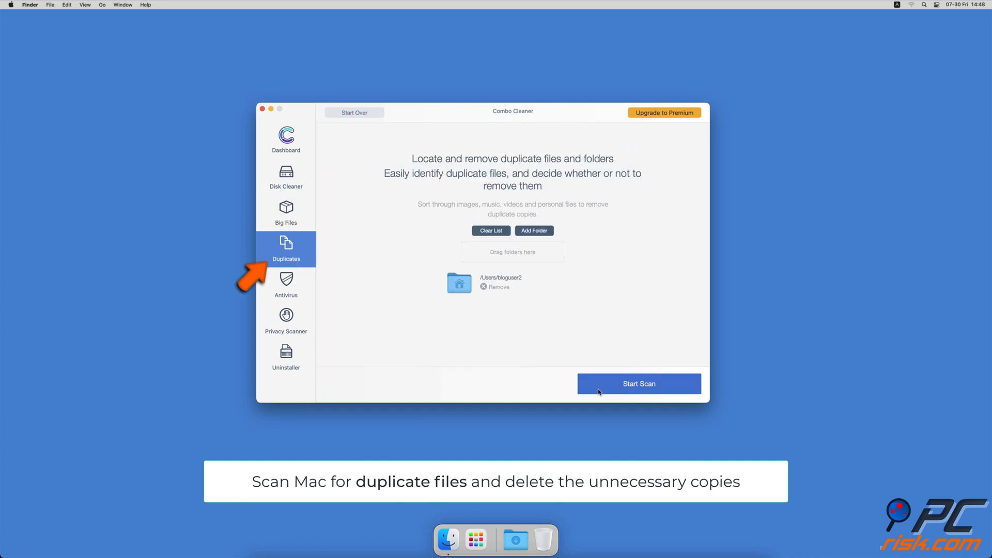
click(639, 384)
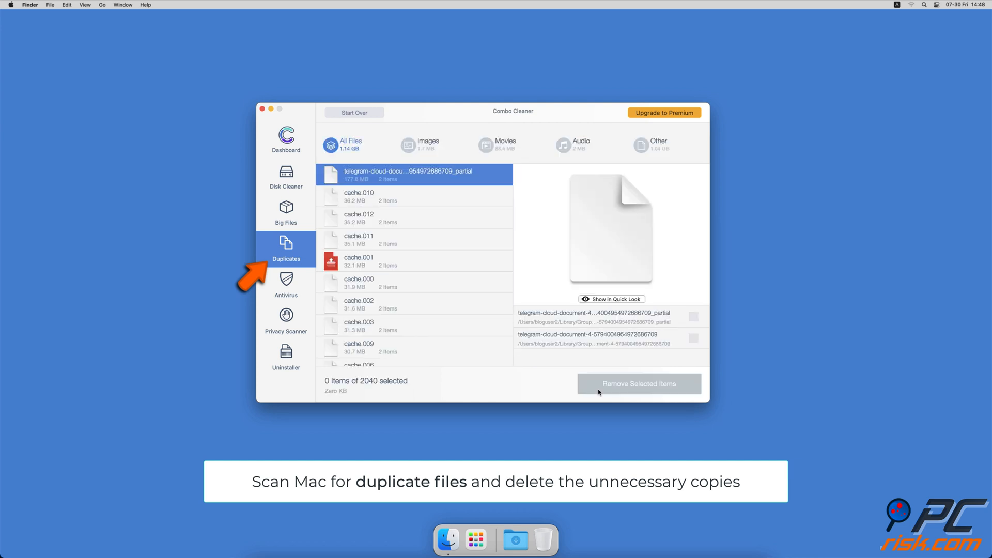
click(287, 322)
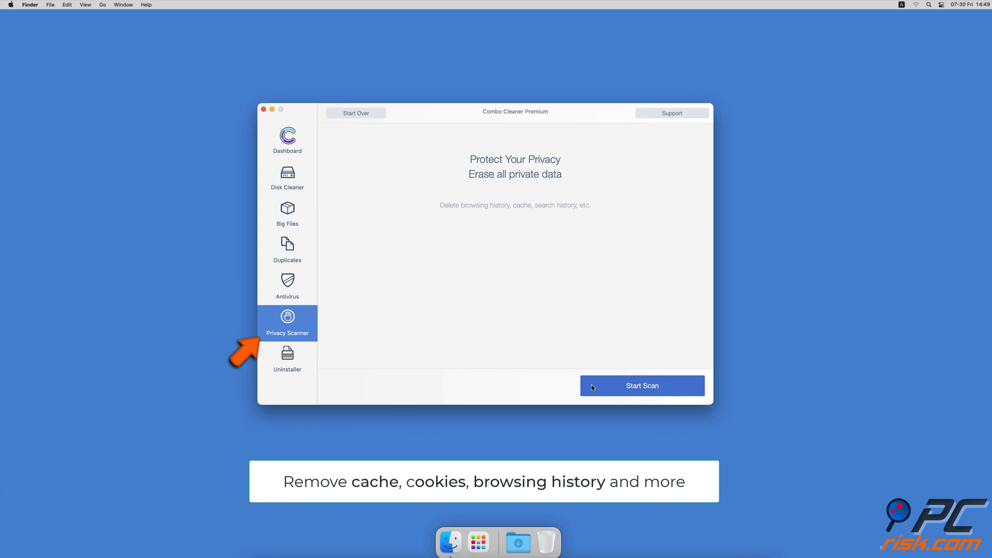
Run Privacy Scanner and Uninstaller scans, then start Combo Scan from Dashboard
click(288, 359)
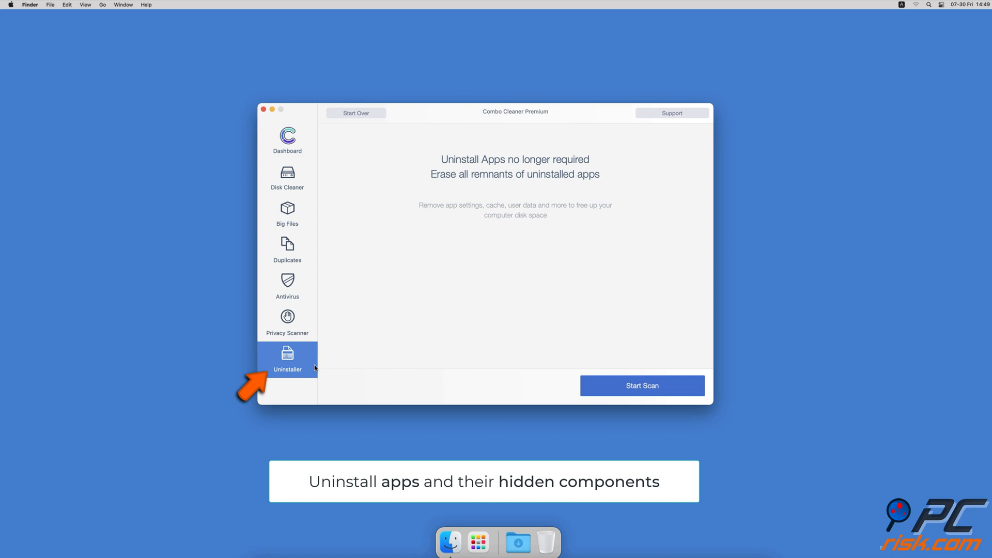
click(642, 386)
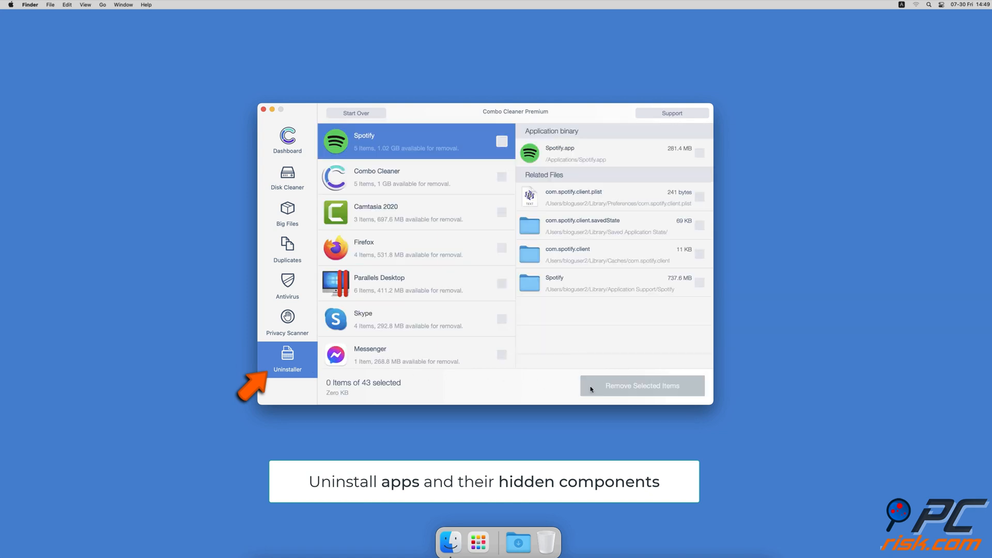
click(287, 139)
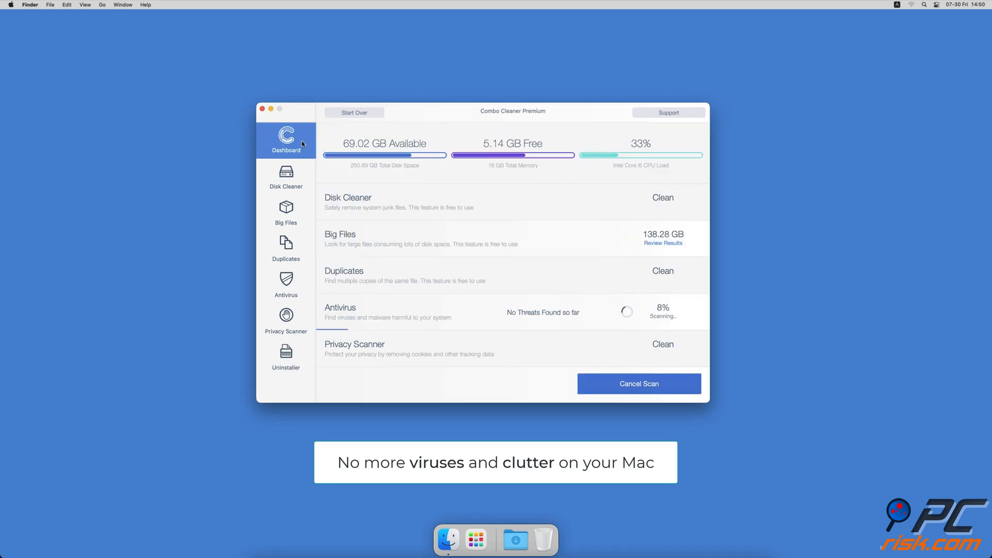